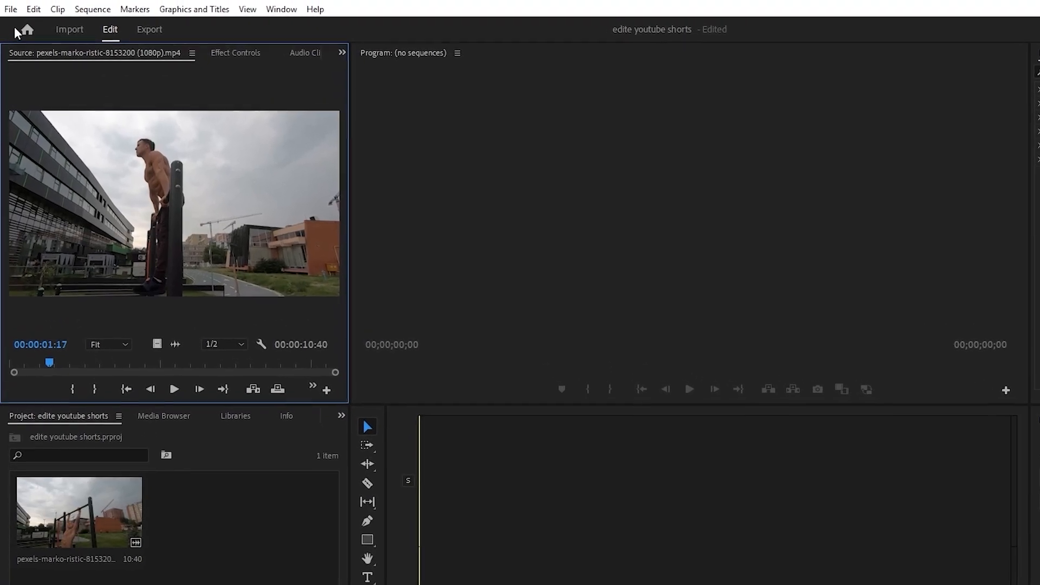
# Step: Bring up the File > New commands to start a new sequence
pyautogui.click(32, 9)
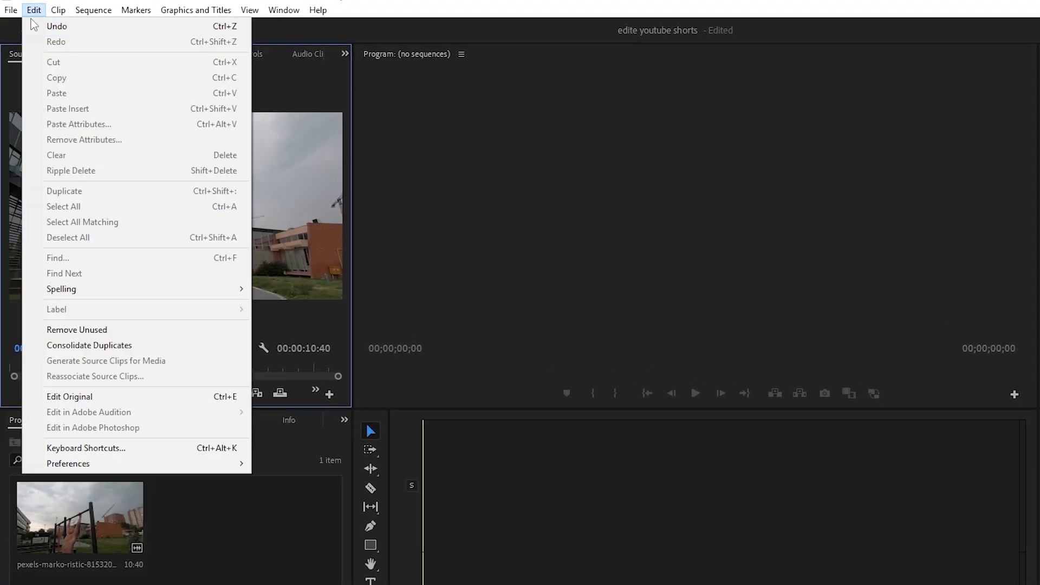
pyautogui.click(11, 10)
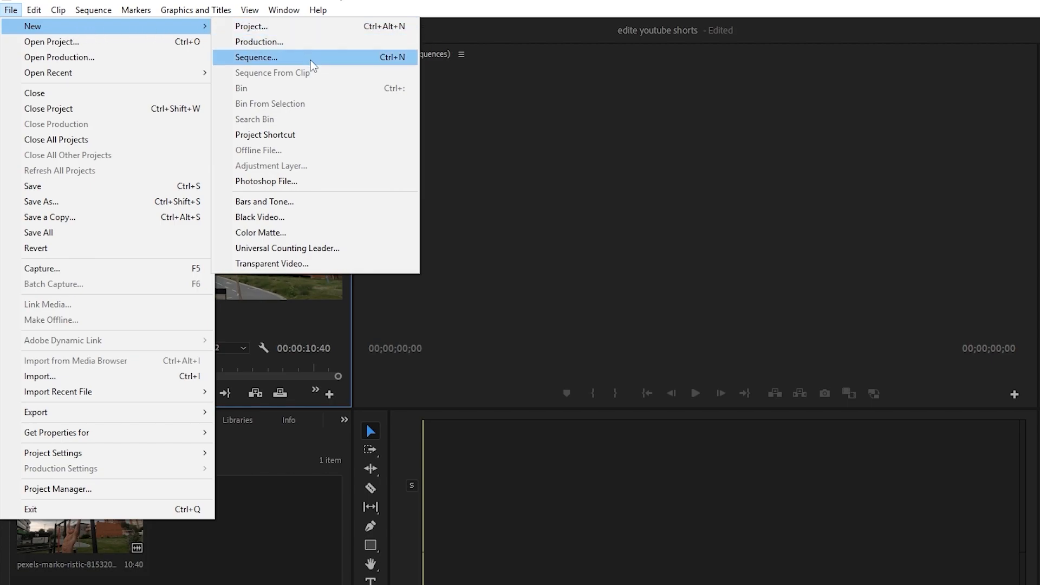
pyautogui.moveTo(394, 60)
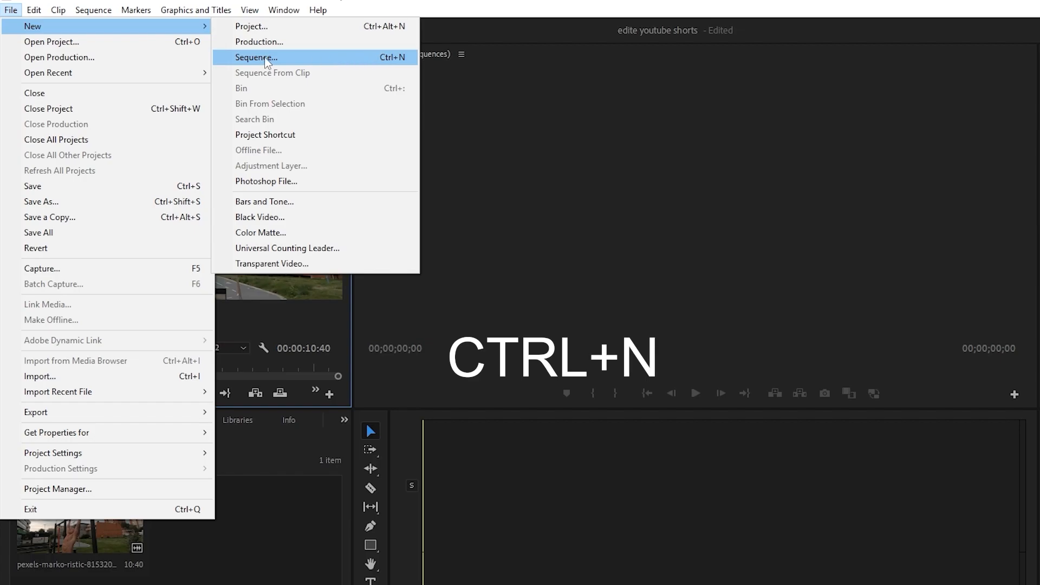
# Step: Start a new sequence from the Digital SLR 1080p DSLR 1080p30 preset
pyautogui.click(256, 58)
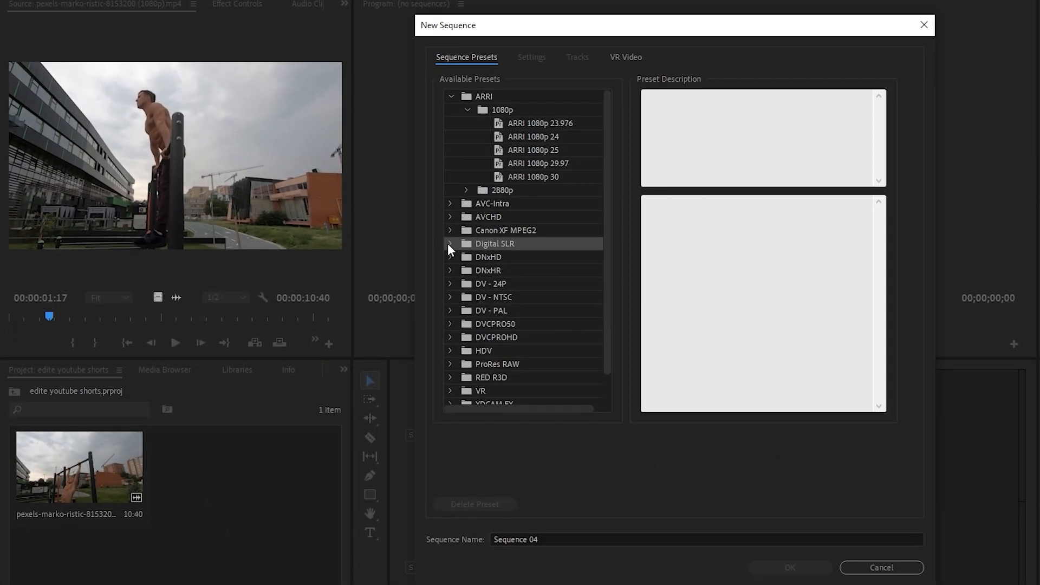
pyautogui.click(451, 244)
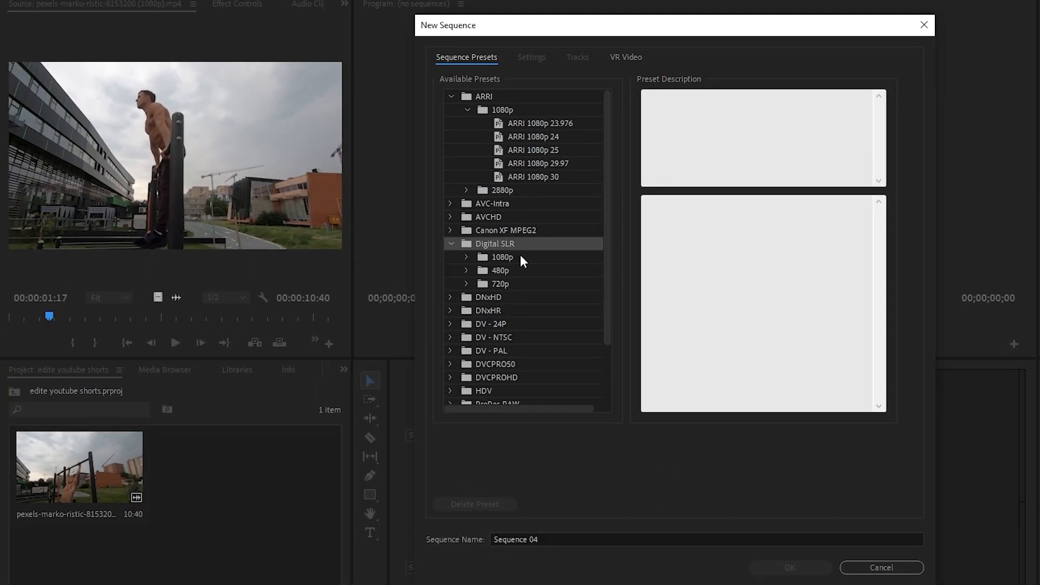
pyautogui.click(502, 257)
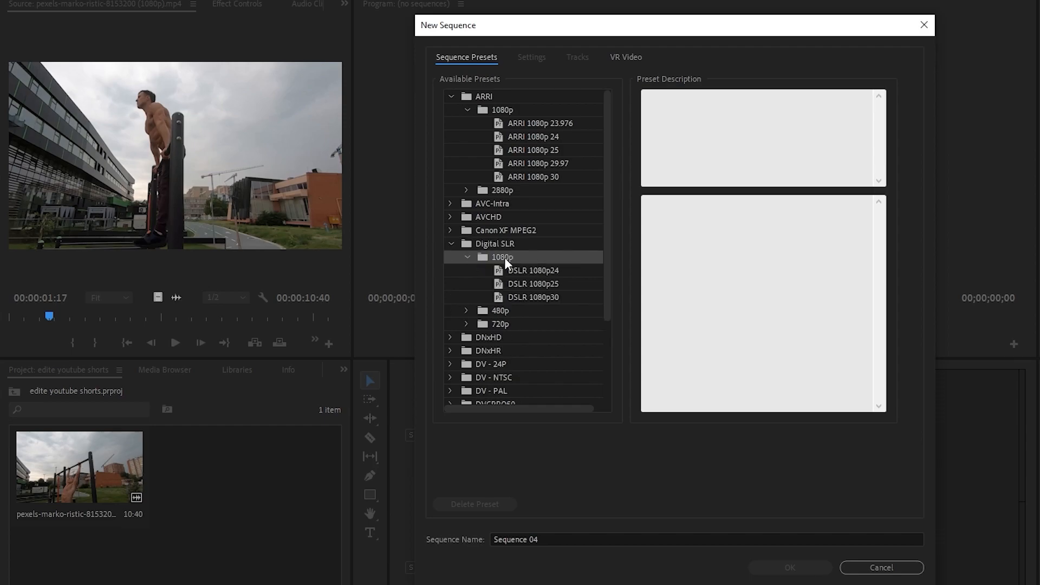
pyautogui.click(533, 297)
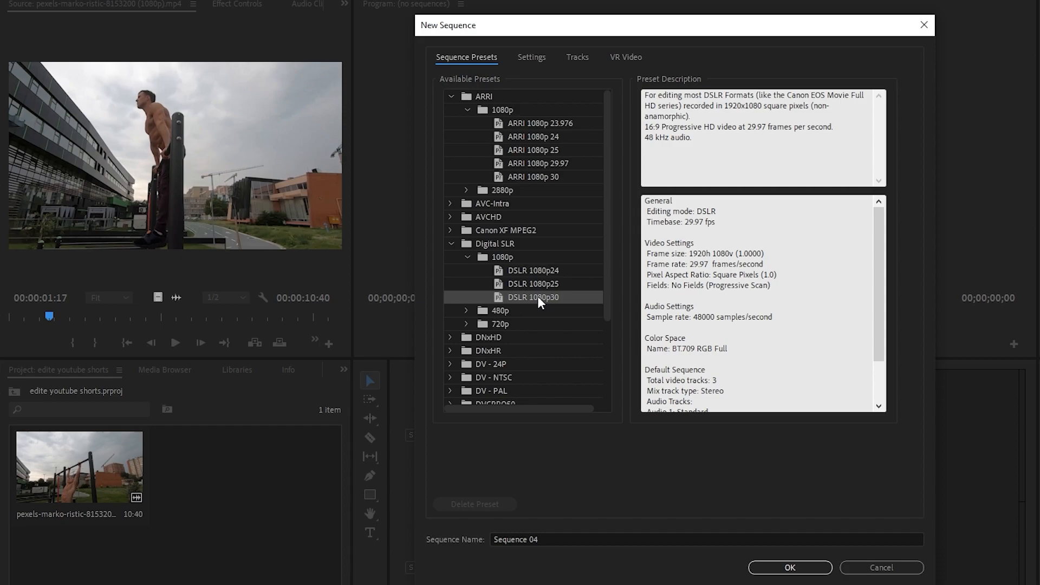
# Step: Set the frame to 1080x1920, save it as the custom preset 'youtube shorts', and create the sequence
pyautogui.click(531, 57)
pyautogui.write('1080')
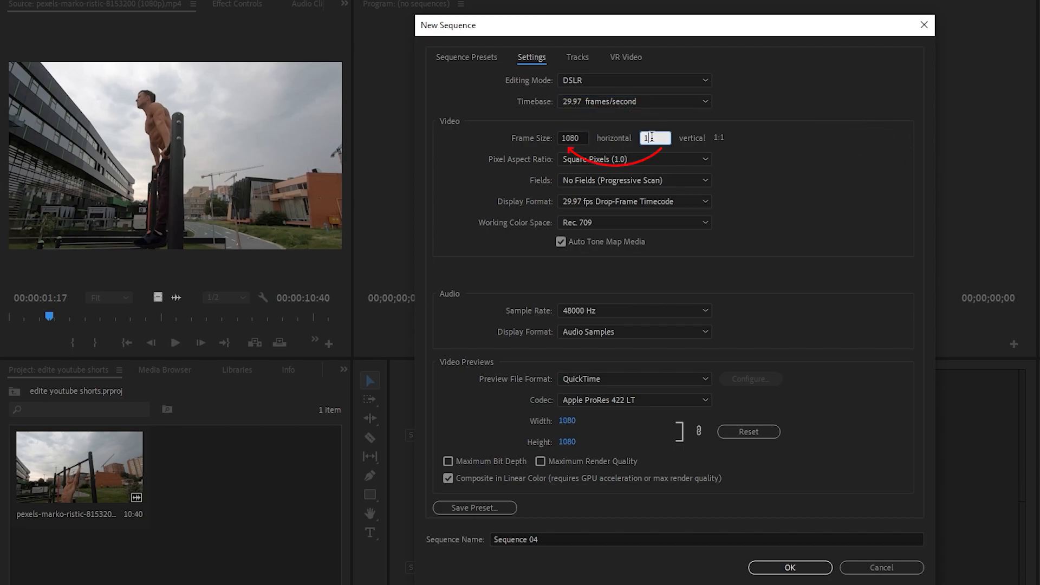
pyautogui.write('1920')
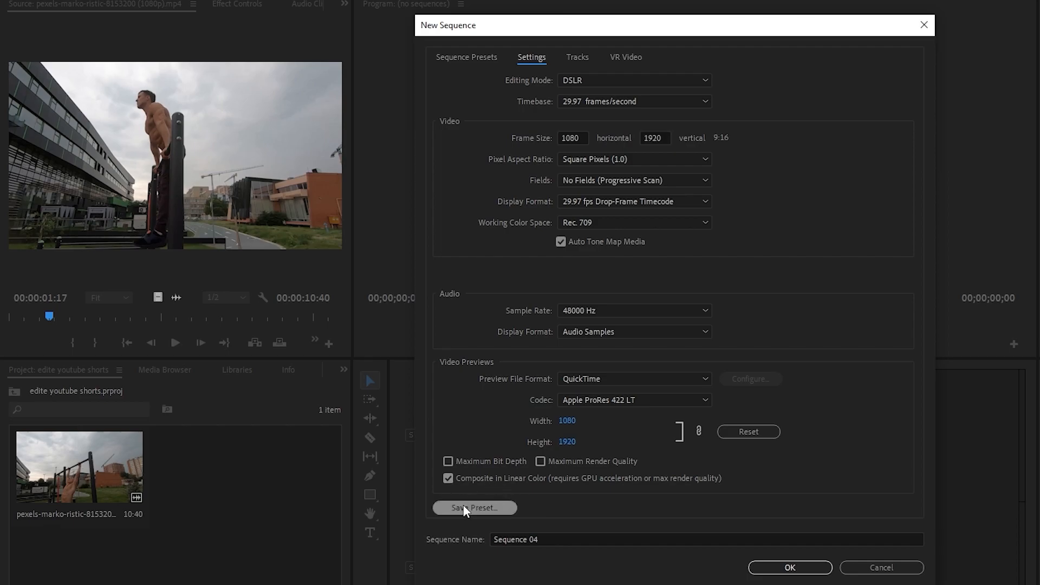
pyautogui.click(473, 507)
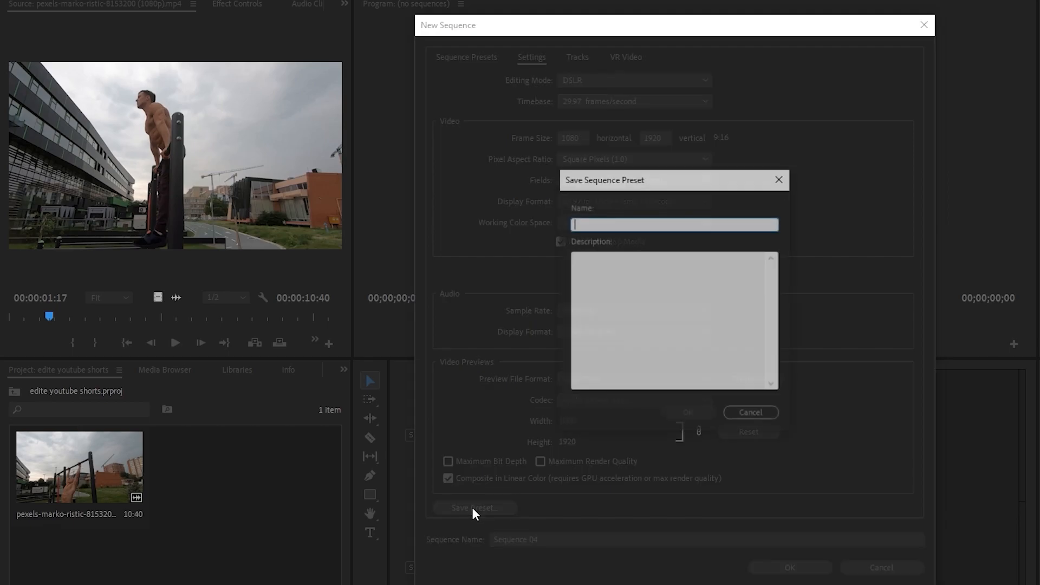
pyautogui.write('youtube s')
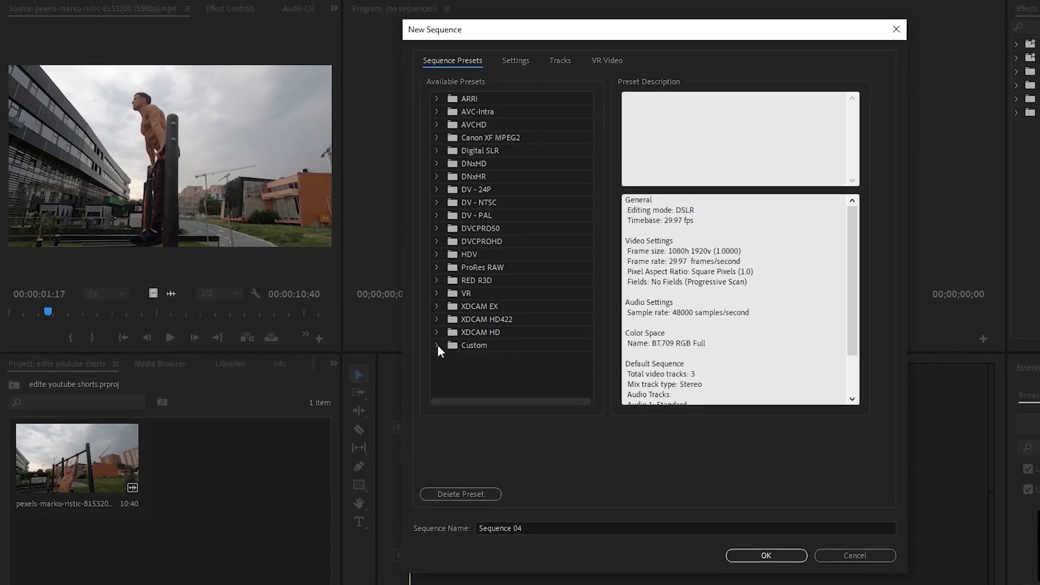
pyautogui.click(436, 345)
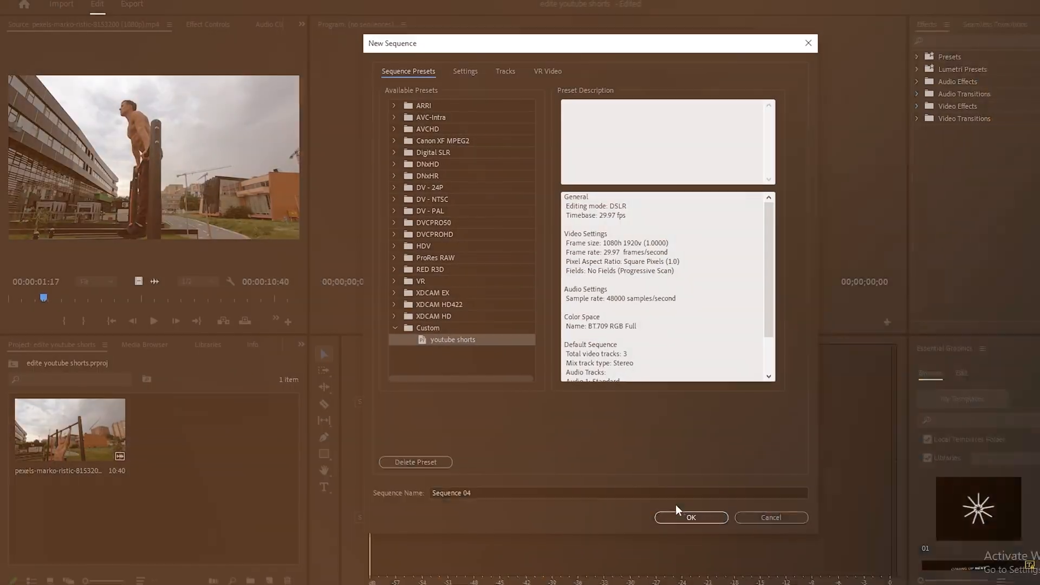
pyautogui.click(691, 518)
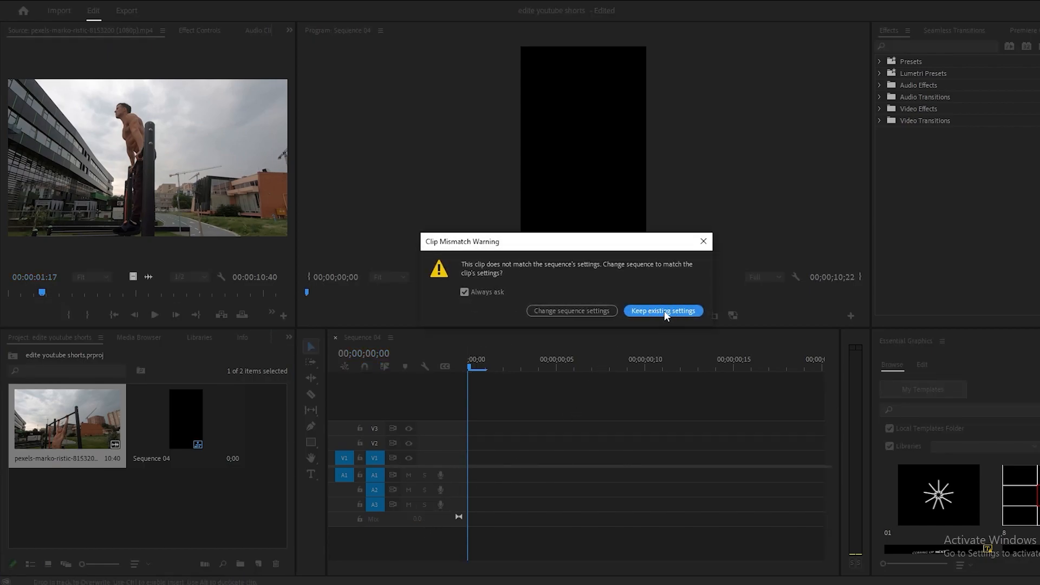
# Step: Keep the 1080x1920 settings despite the clip mismatch and select the workout clip on the timeline
pyautogui.click(662, 311)
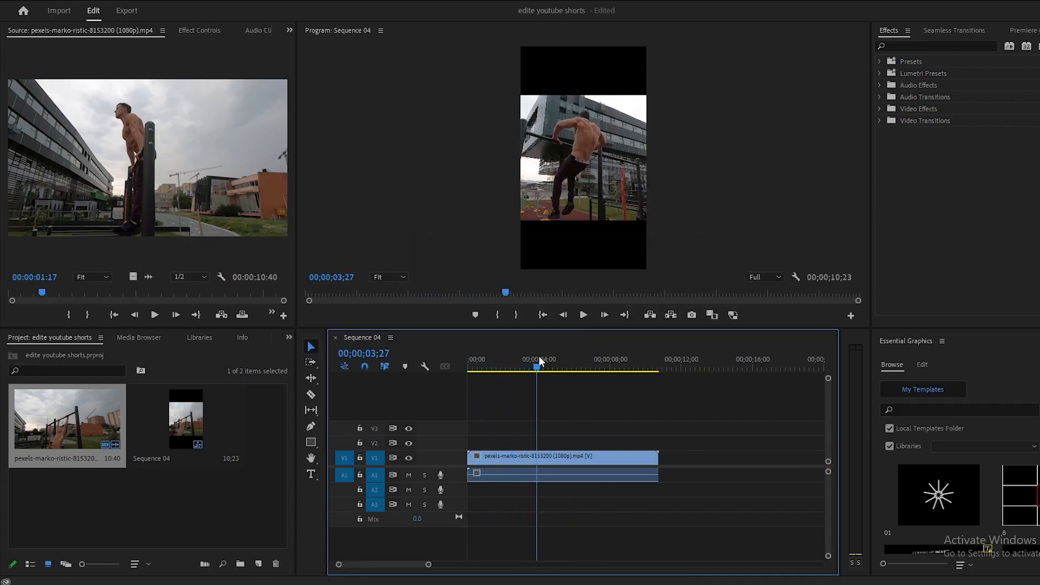
pyautogui.click(533, 367)
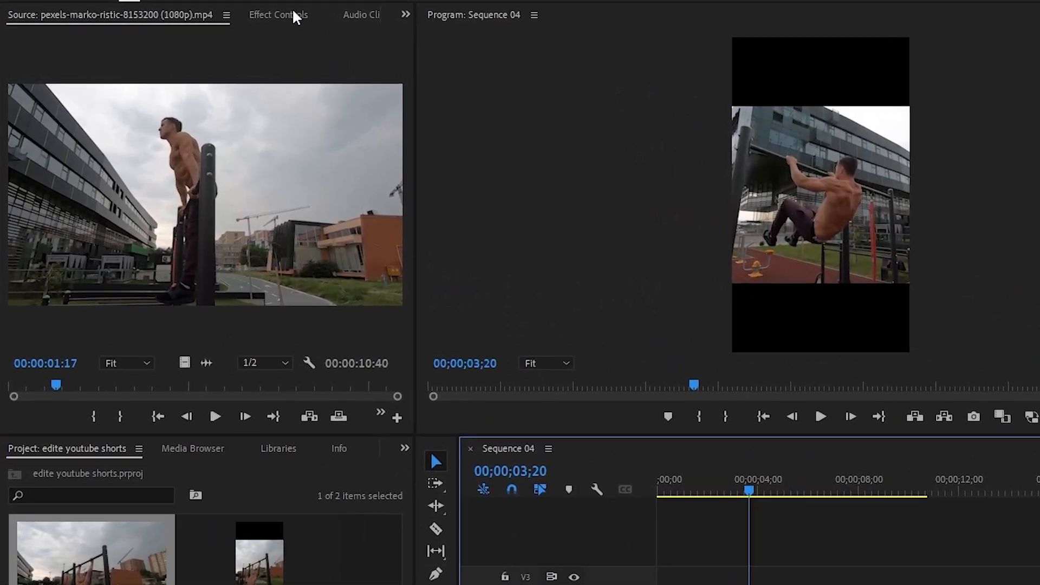
# Step: Raise the clip's Scale to 180 in Effect Controls so it fills the 9:16 frame
pyautogui.click(278, 14)
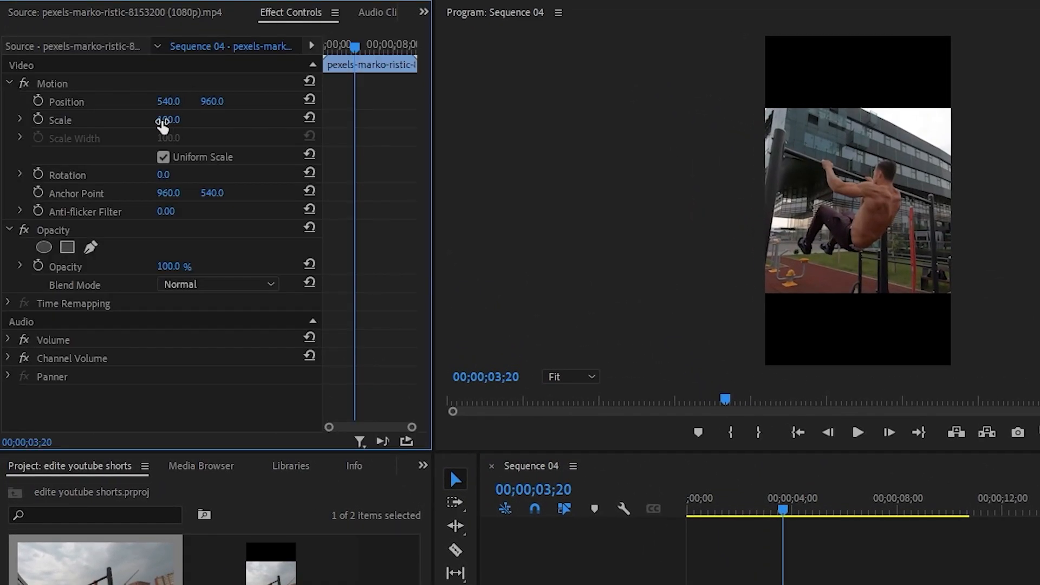
pyautogui.moveTo(167, 120); pyautogui.dragTo(167, 116)
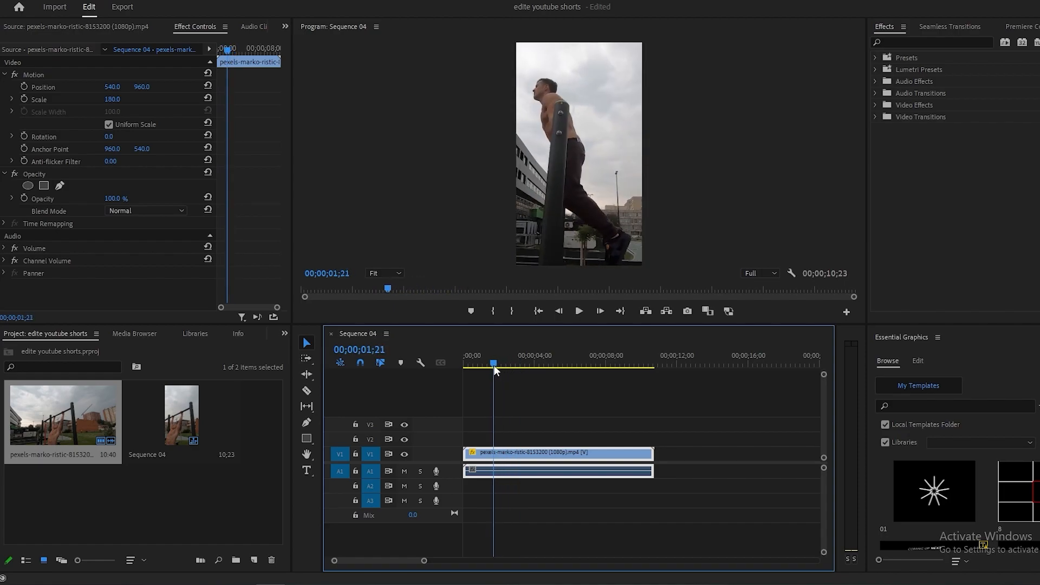
pyautogui.click(579, 311)
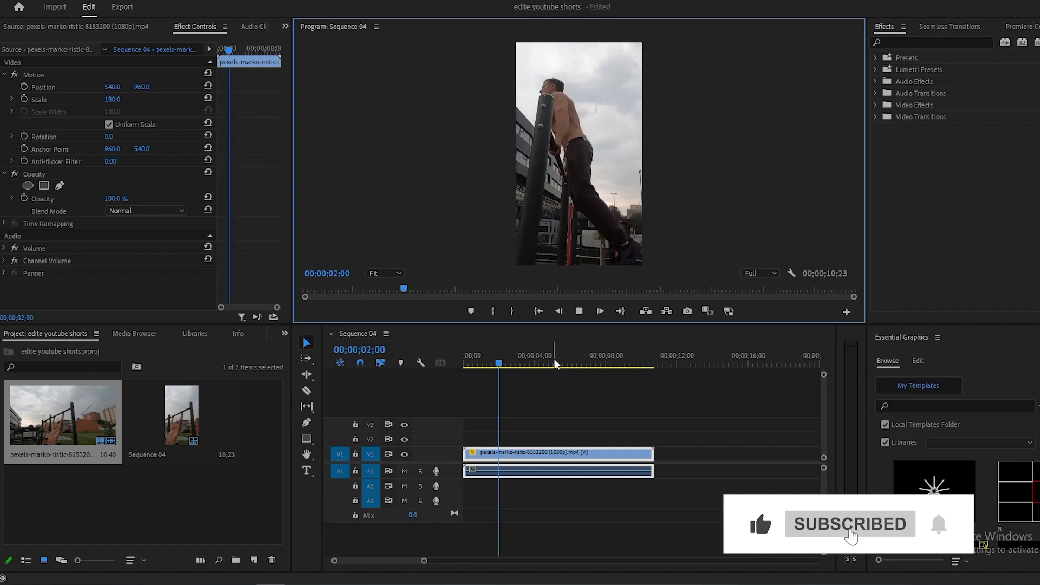
pyautogui.click(534, 364)
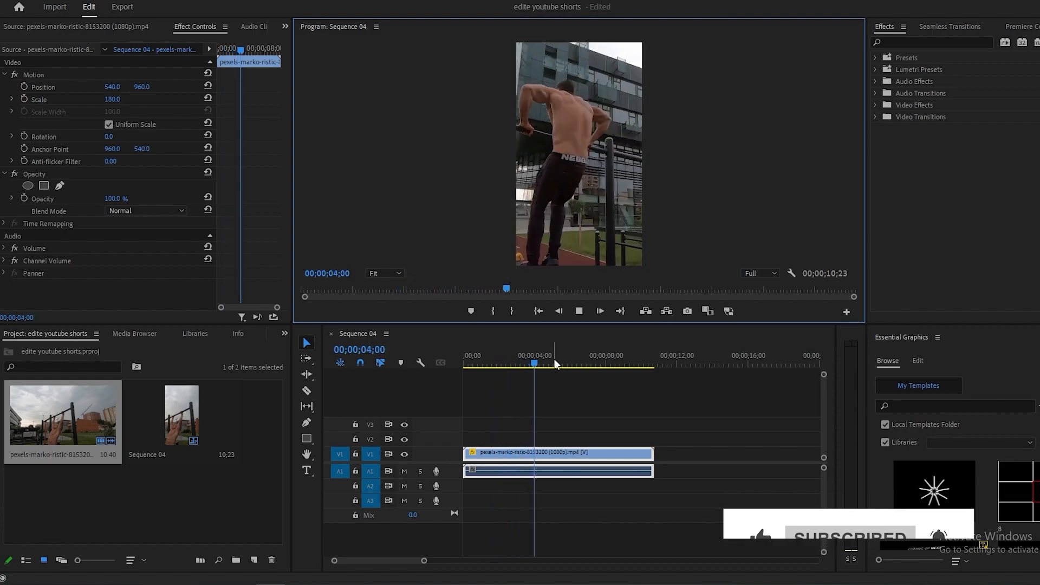